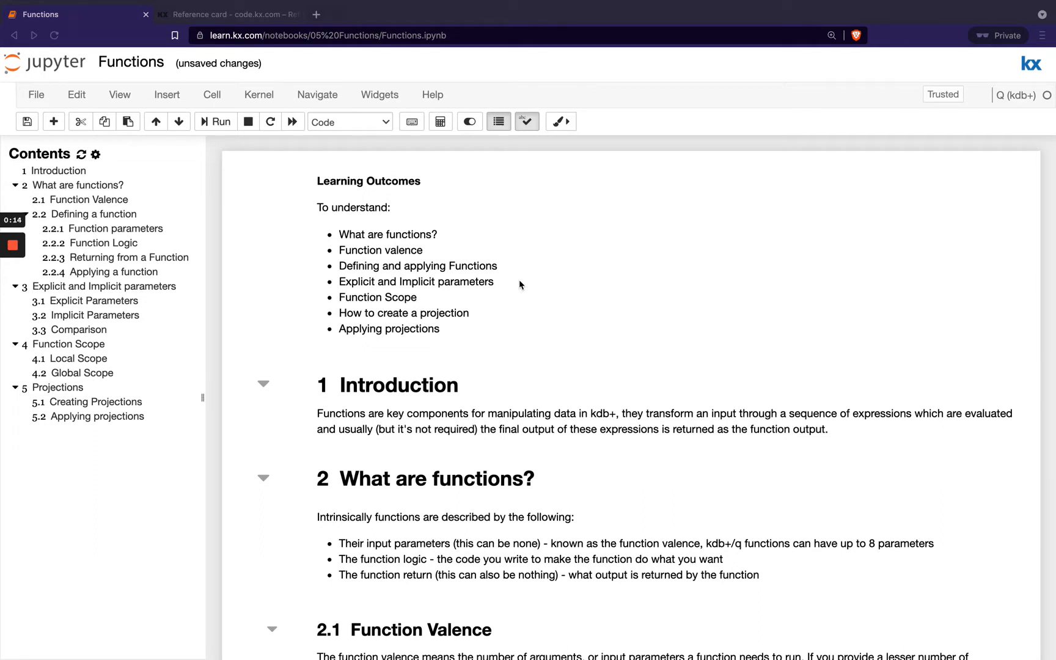
pyautogui.moveTo(340, 175)
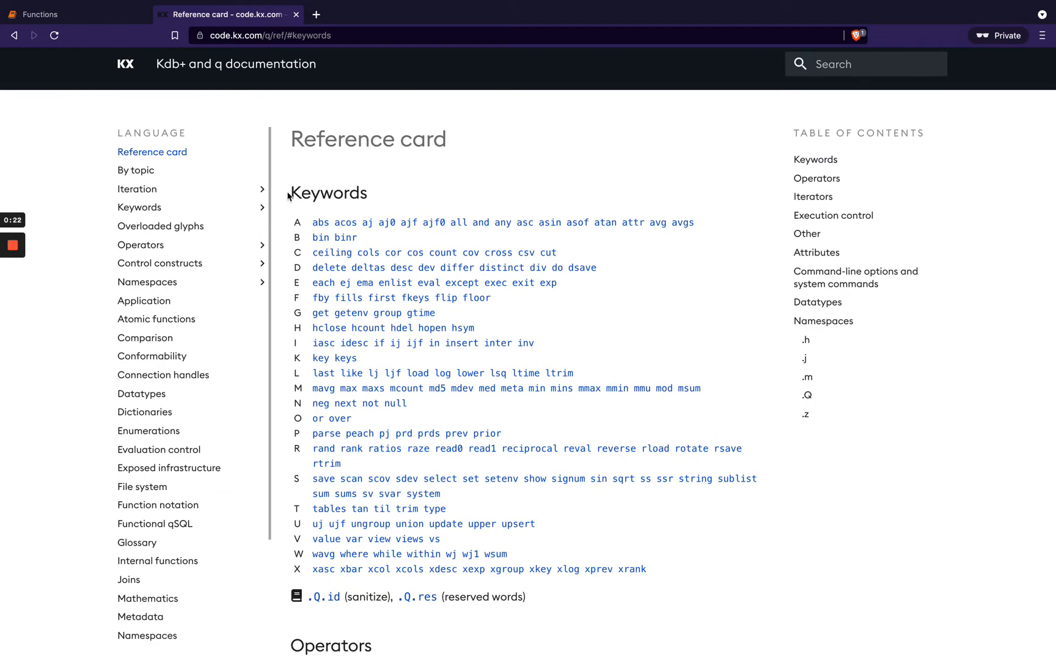
# Step: Browse the Contents entries and hide the Table of Contents sidebar so the notebook shows full width
pyautogui.scroll(-3)
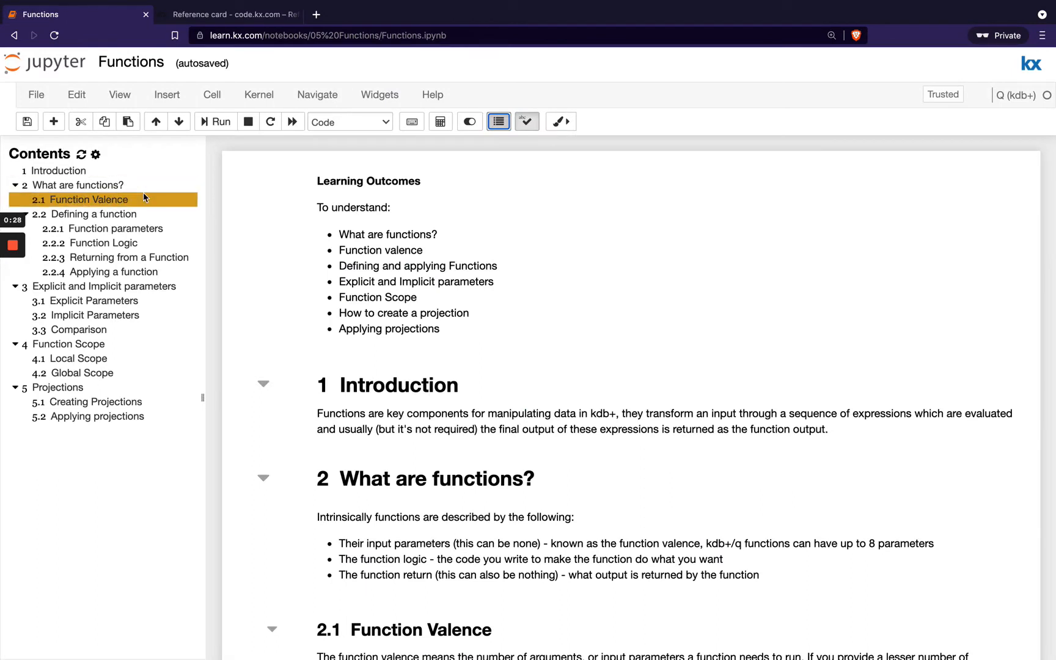
pyautogui.moveTo(112, 201)
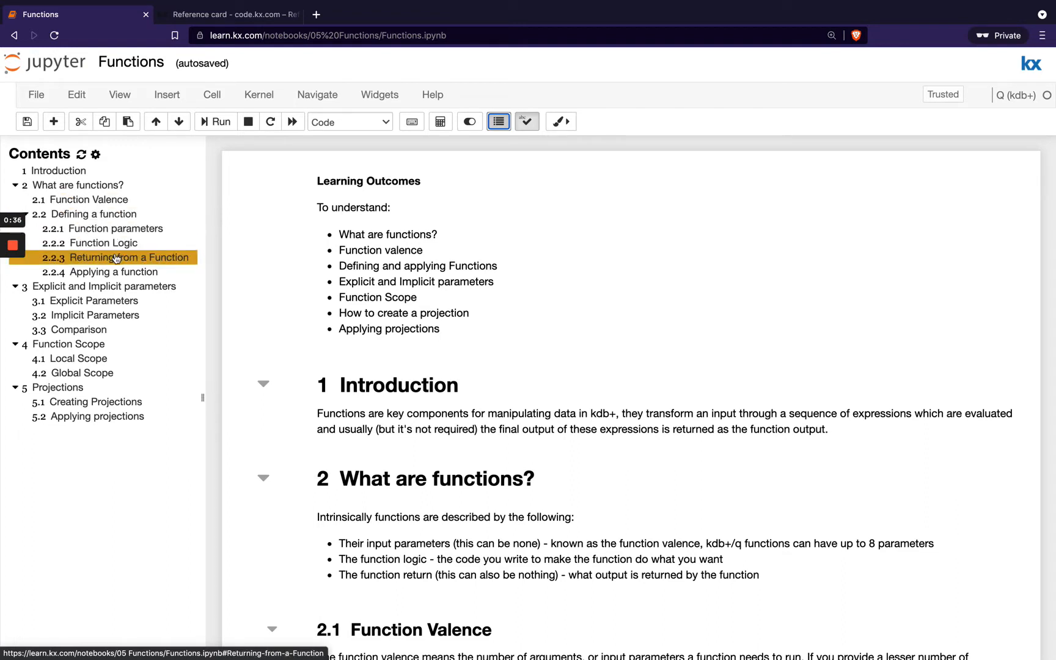
pyautogui.click(104, 286)
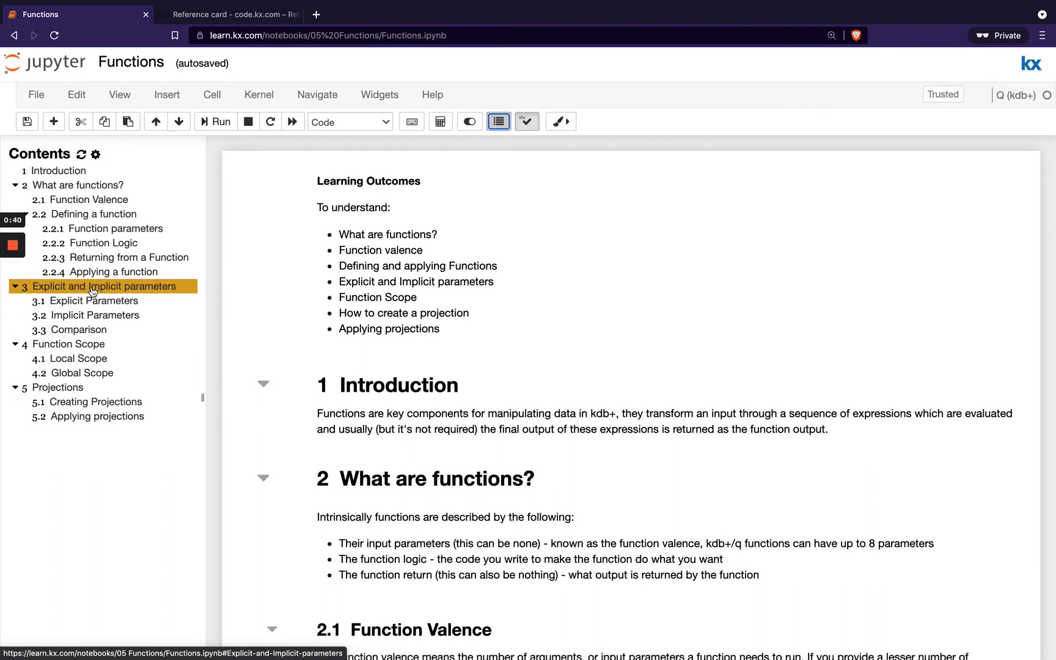
pyautogui.click(78, 358)
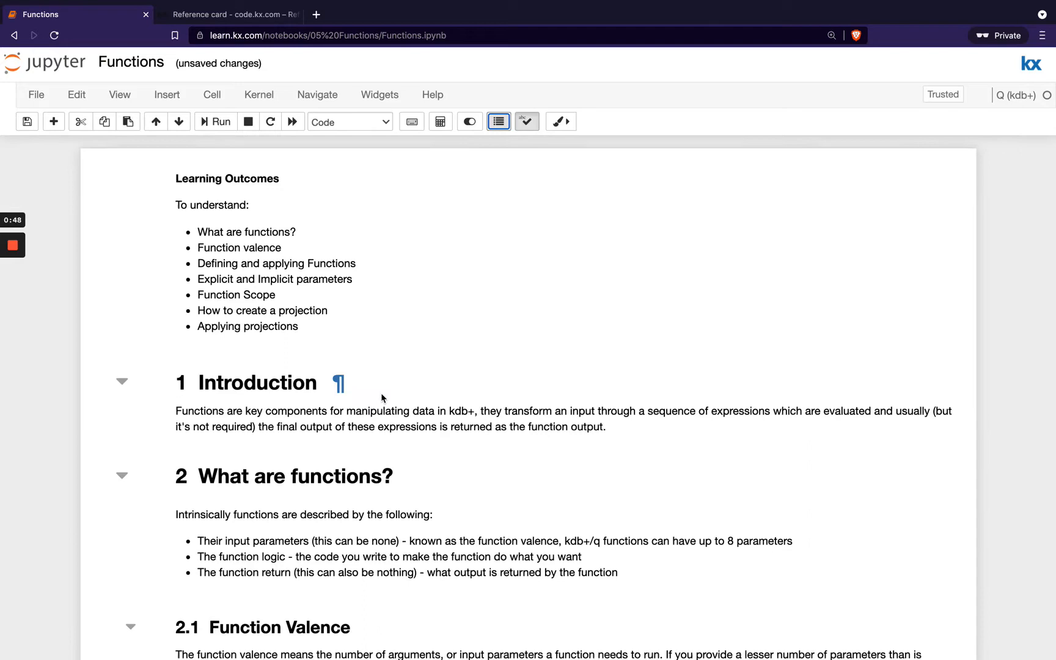
# Step: Scroll through 'What are functions?' down to the unrun + example cells in 2.1
pyautogui.scroll(-3)
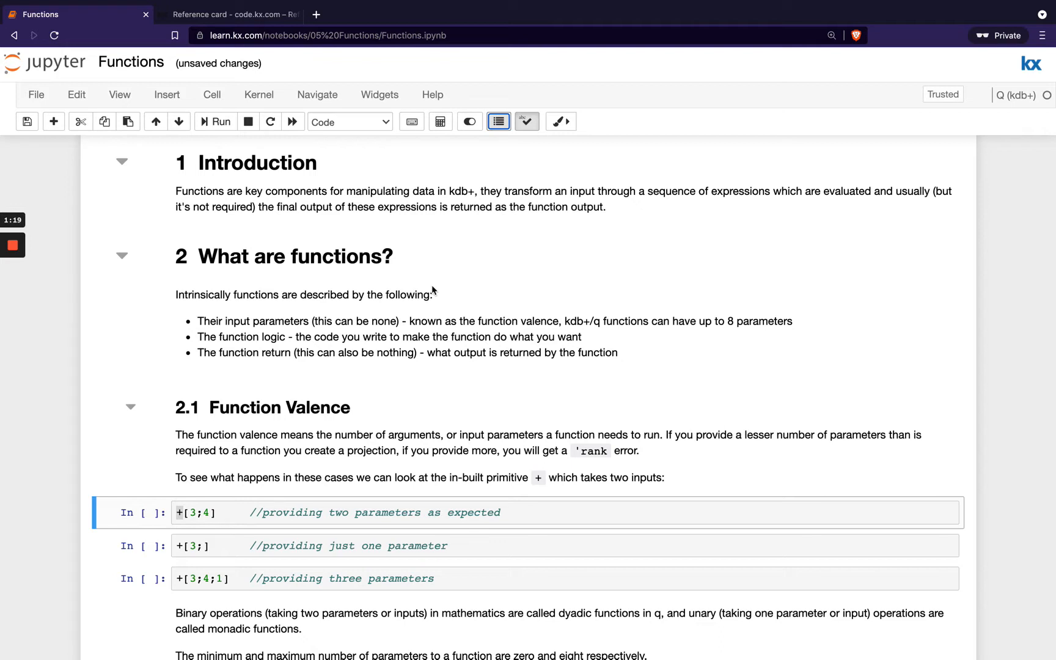
pyautogui.moveTo(439, 286)
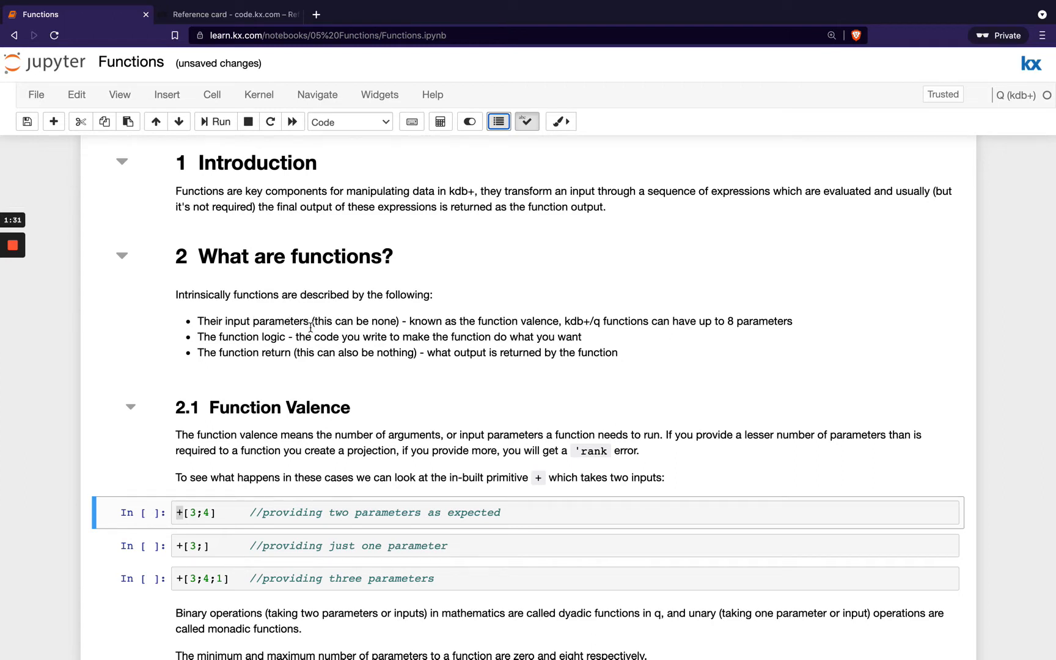
pyautogui.moveTo(416, 324)
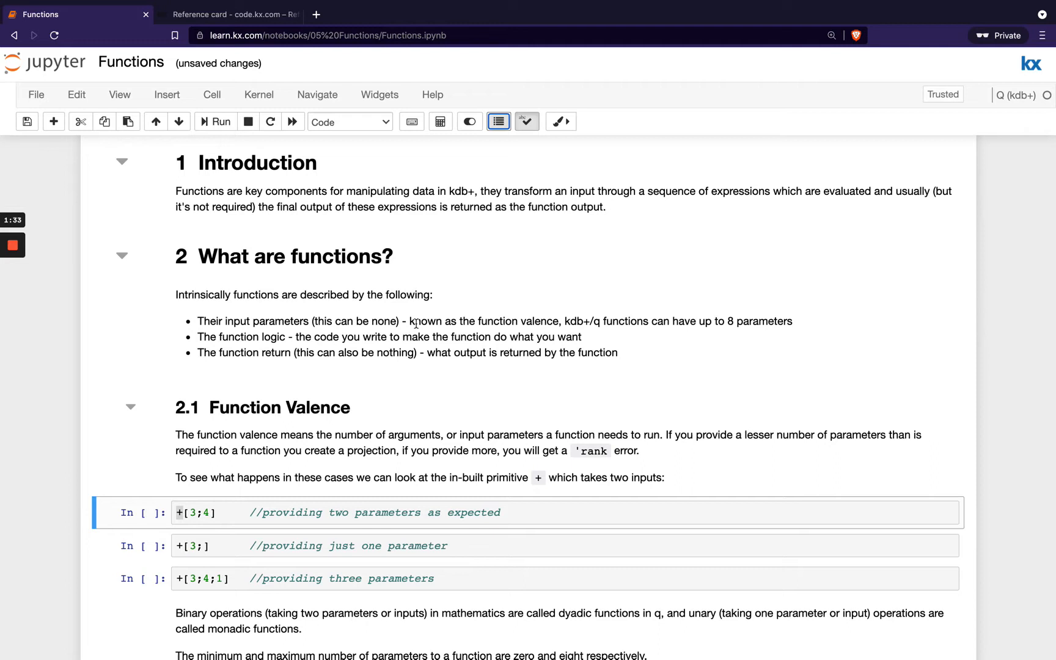
pyautogui.moveTo(552, 320)
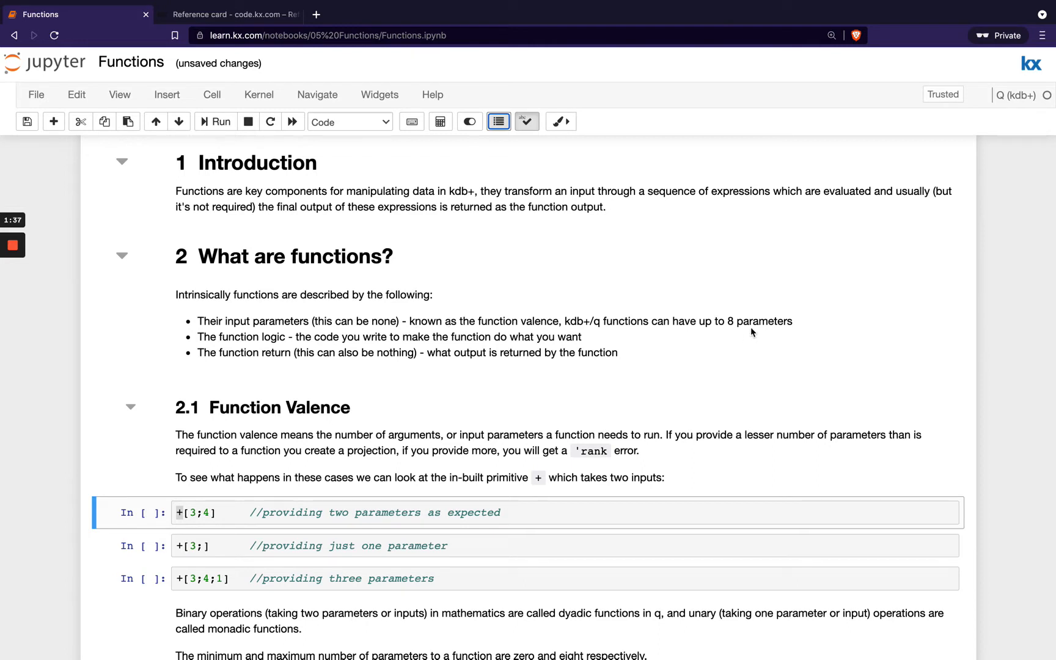
pyautogui.moveTo(744, 320)
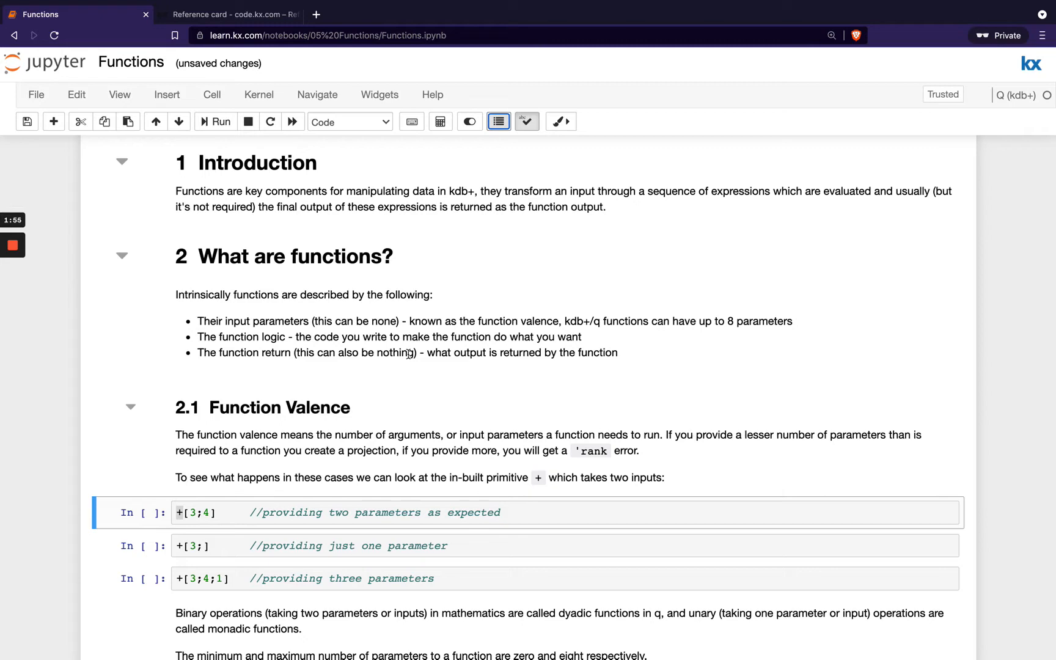
pyautogui.scroll(-3)
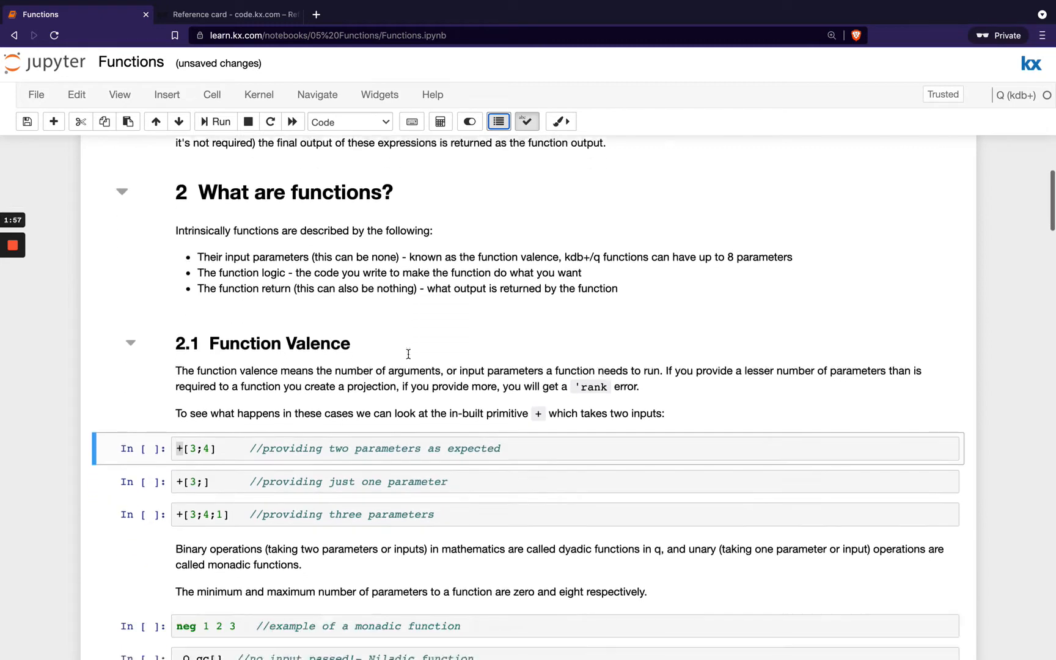
# Step: Run +[3;4], +[3;] and +[3;4;1], giving 7, a projection and a rank error
pyautogui.scroll(-3)
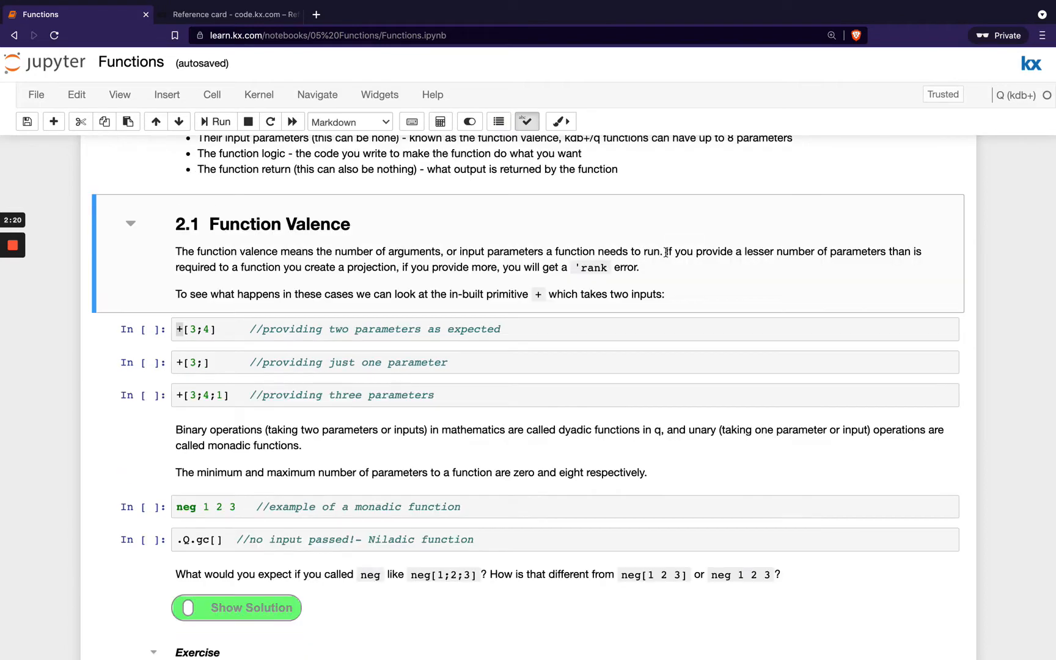
pyautogui.scroll(-3)
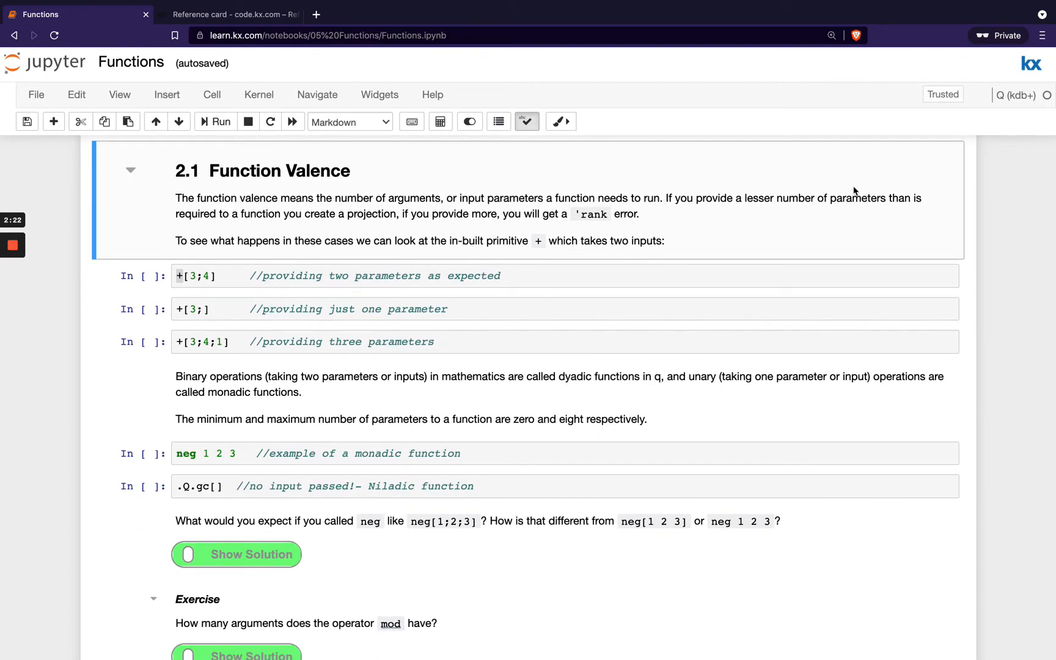
pyautogui.moveTo(501, 249)
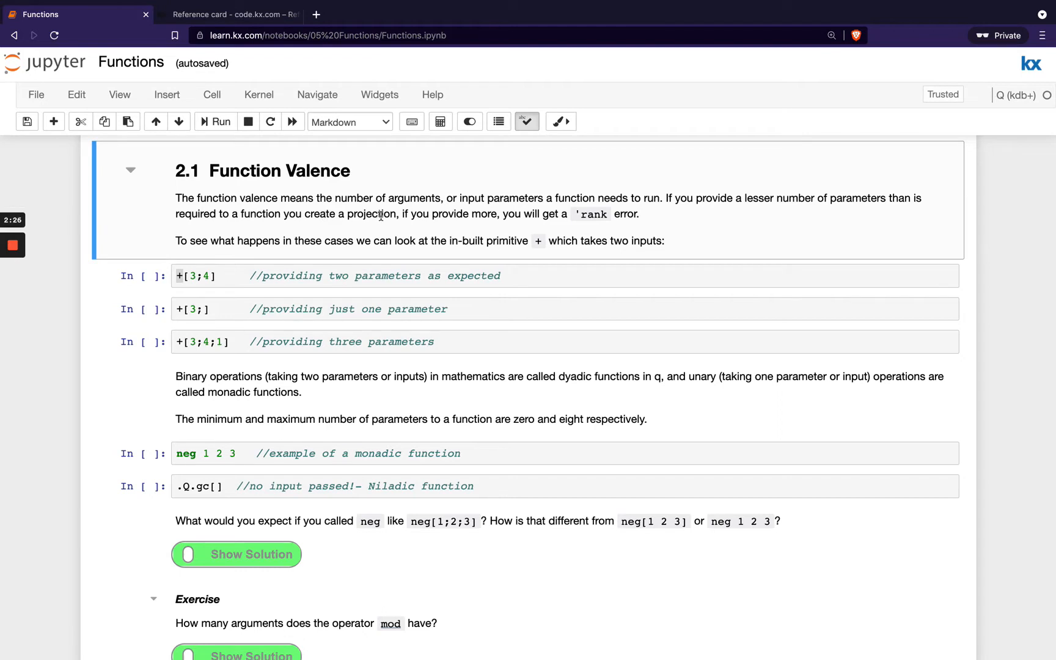
pyautogui.moveTo(633, 188)
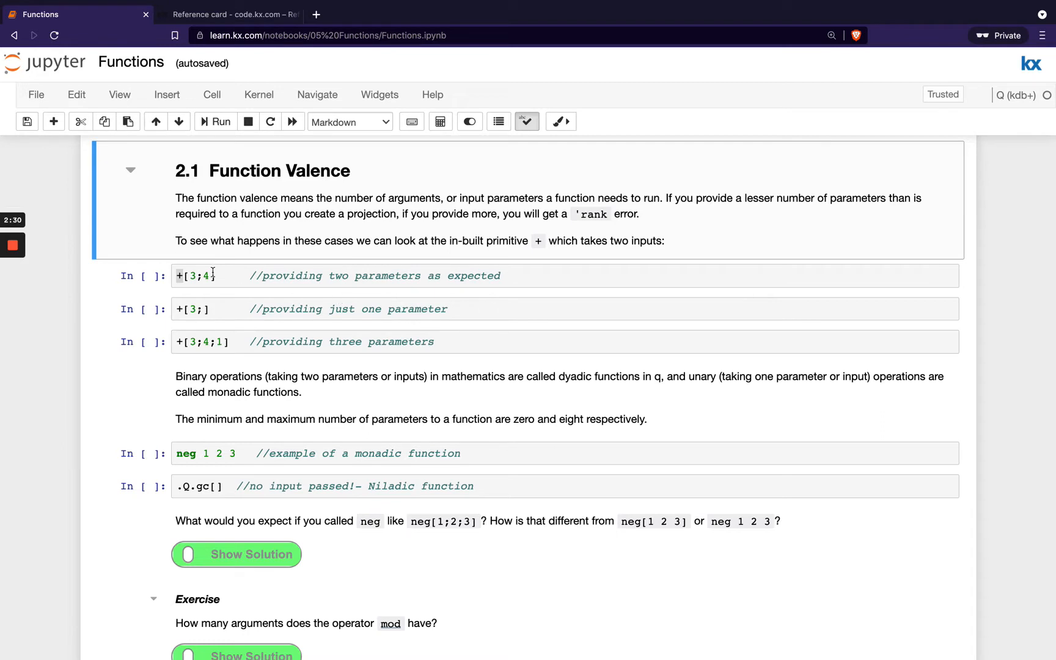
pyautogui.click(214, 276)
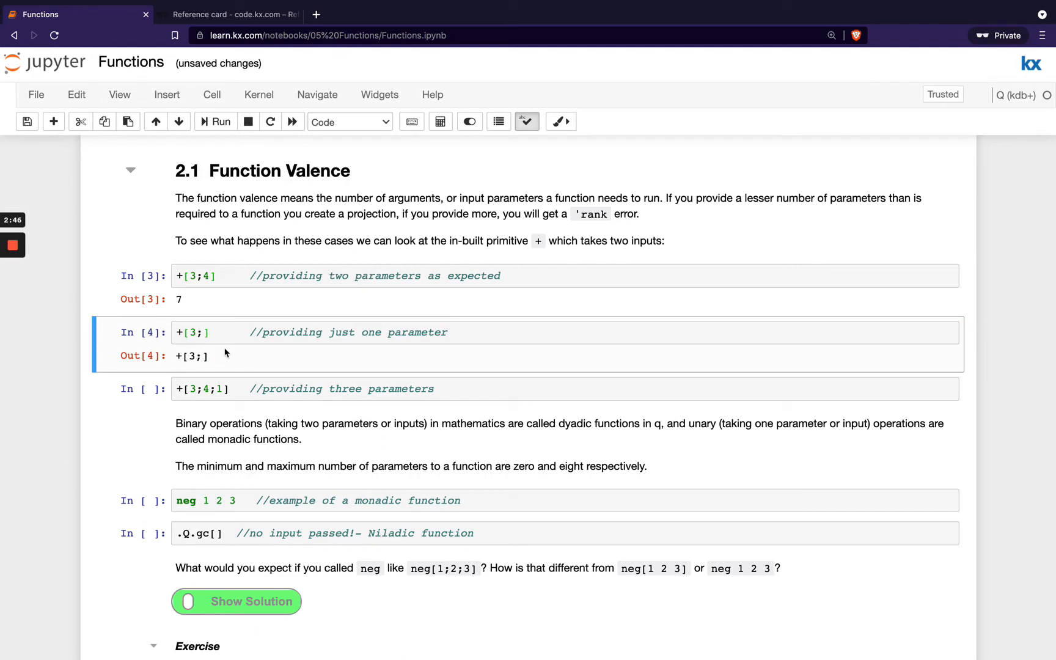
pyautogui.click(228, 388)
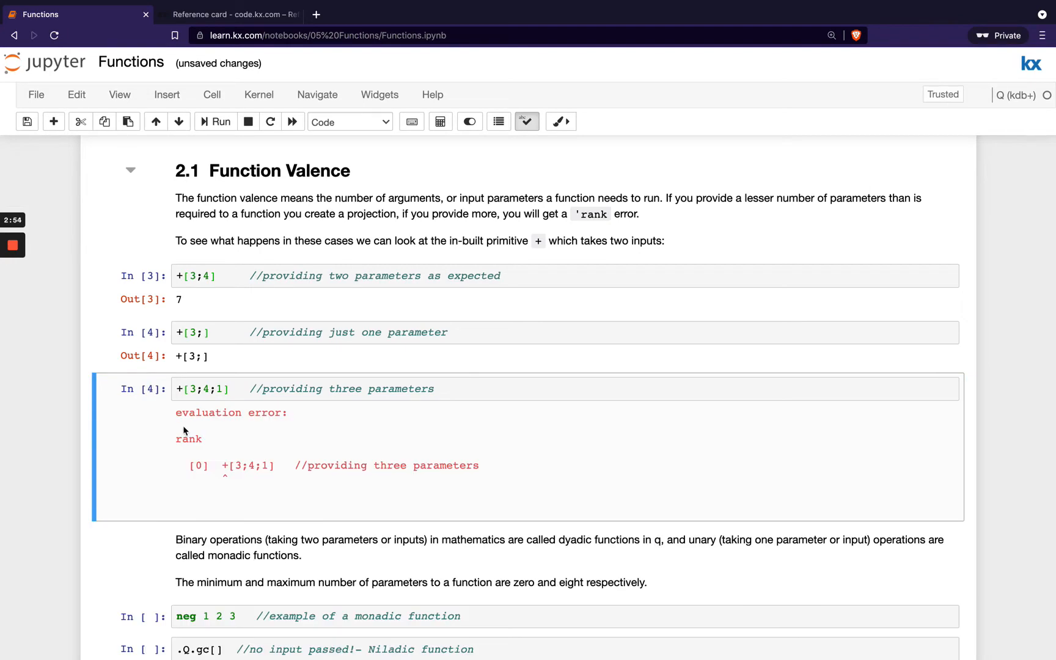
pyautogui.scroll(-3)
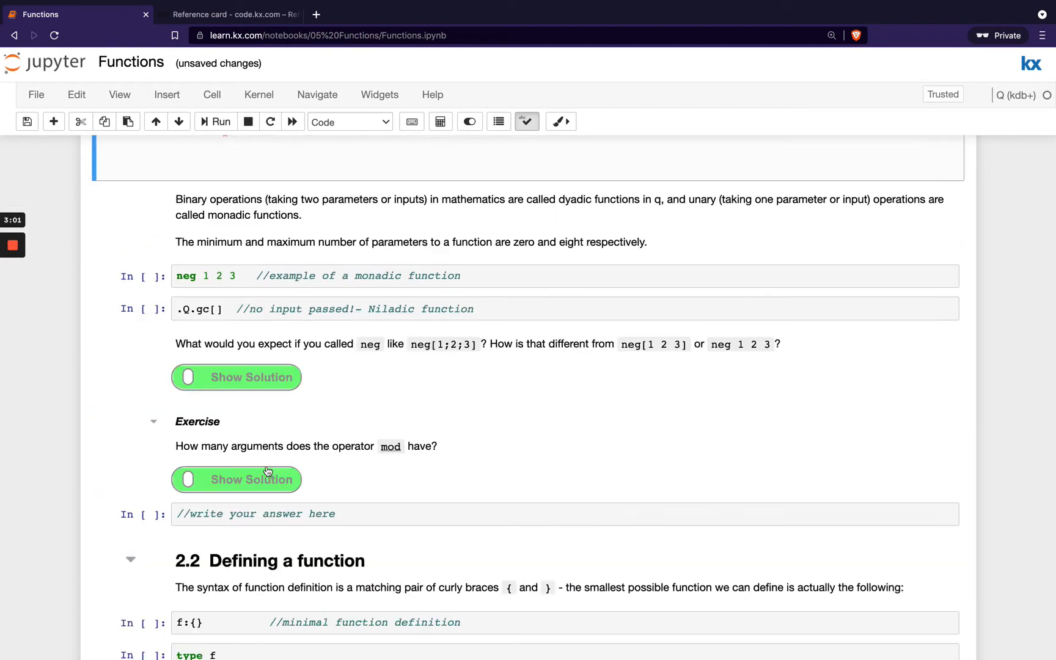
pyautogui.moveTo(294, 199)
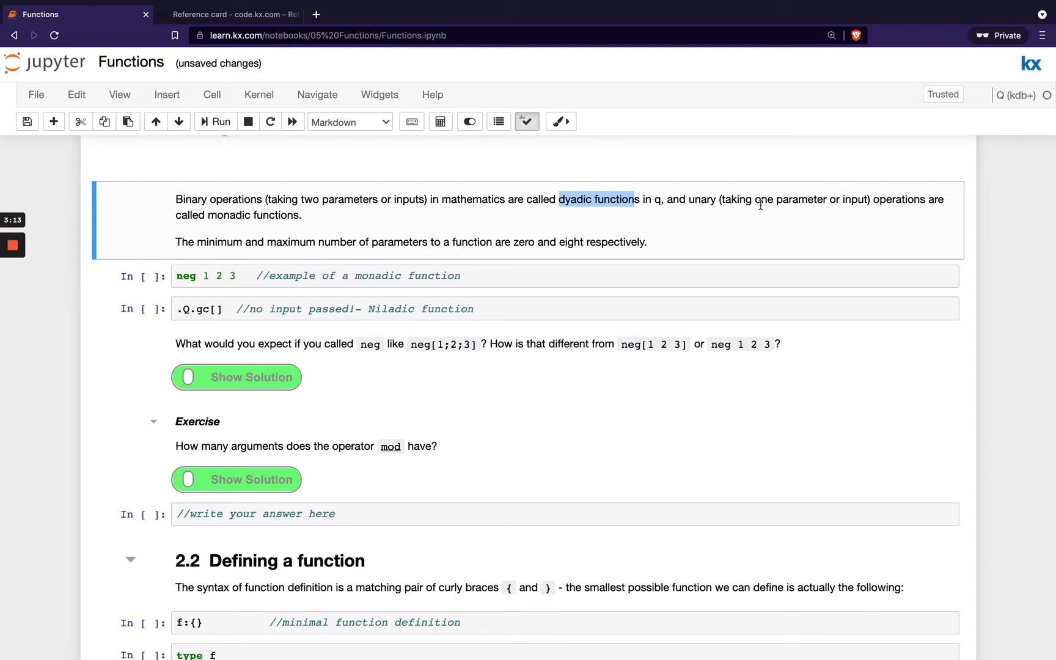
pyautogui.moveTo(273, 230)
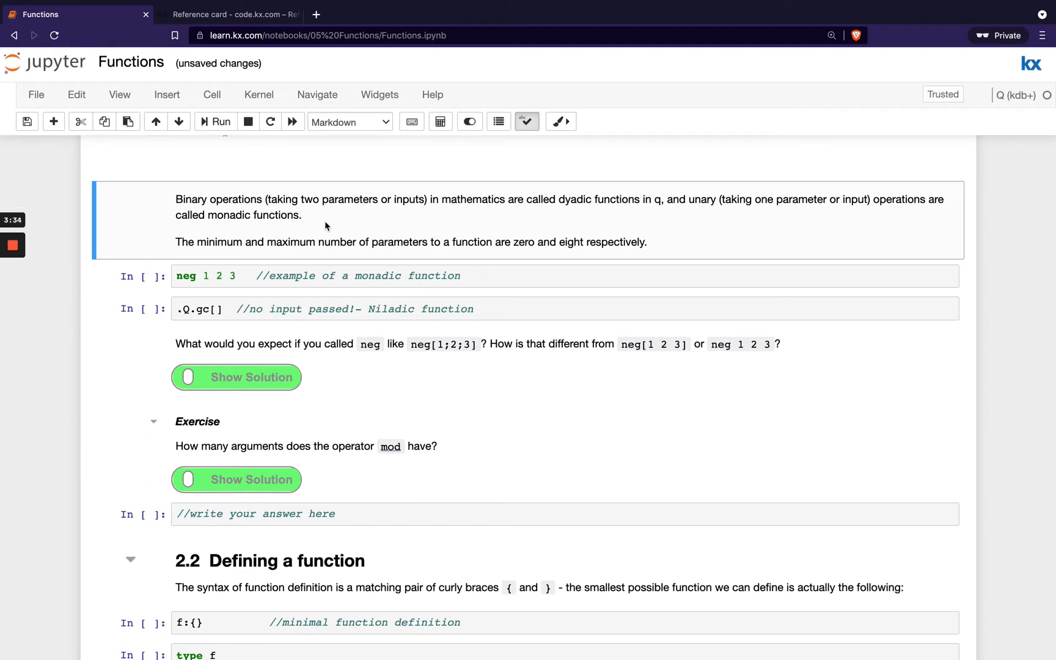
pyautogui.moveTo(309, 219)
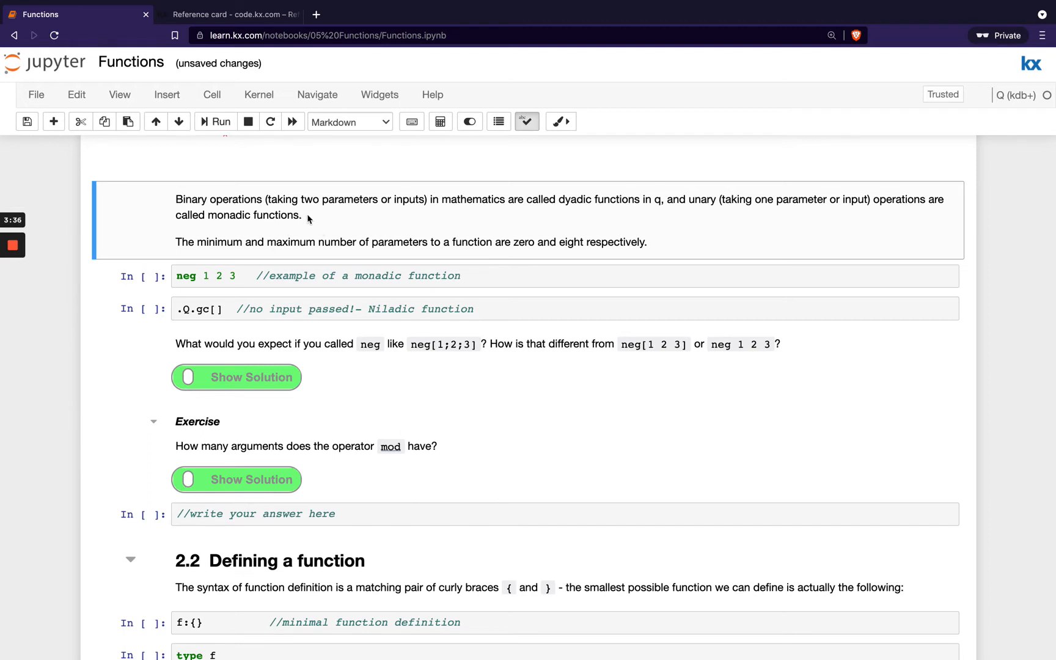
pyautogui.moveTo(282, 256)
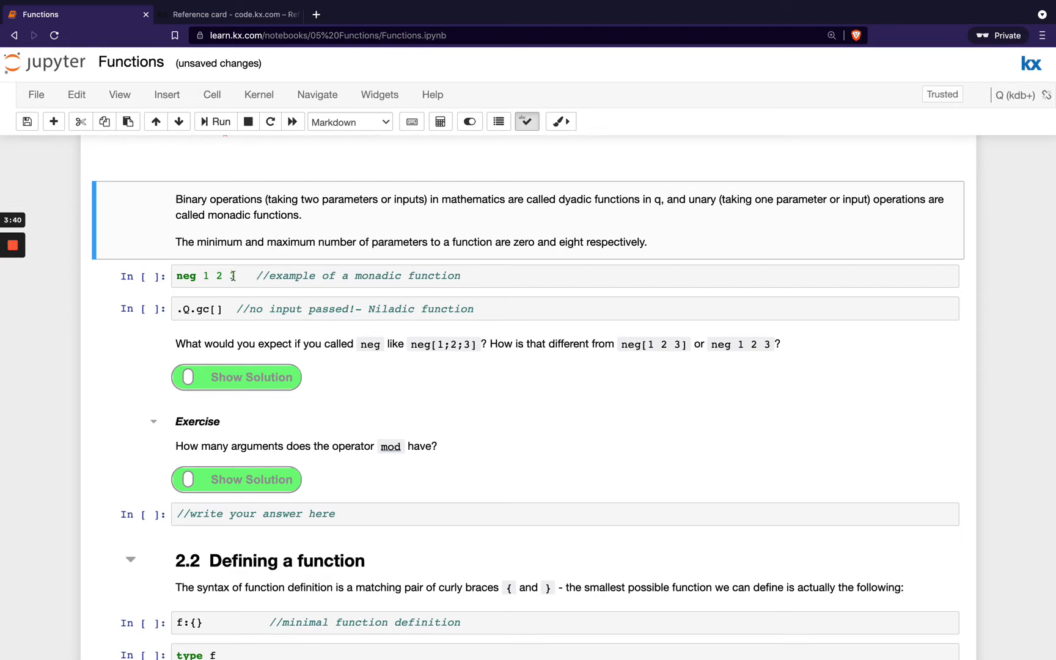
# Step: Run neg 1 2 3 to get -1 -2 -3, then consult the kdb+ .Q.gc documentation
pyautogui.click(231, 276)
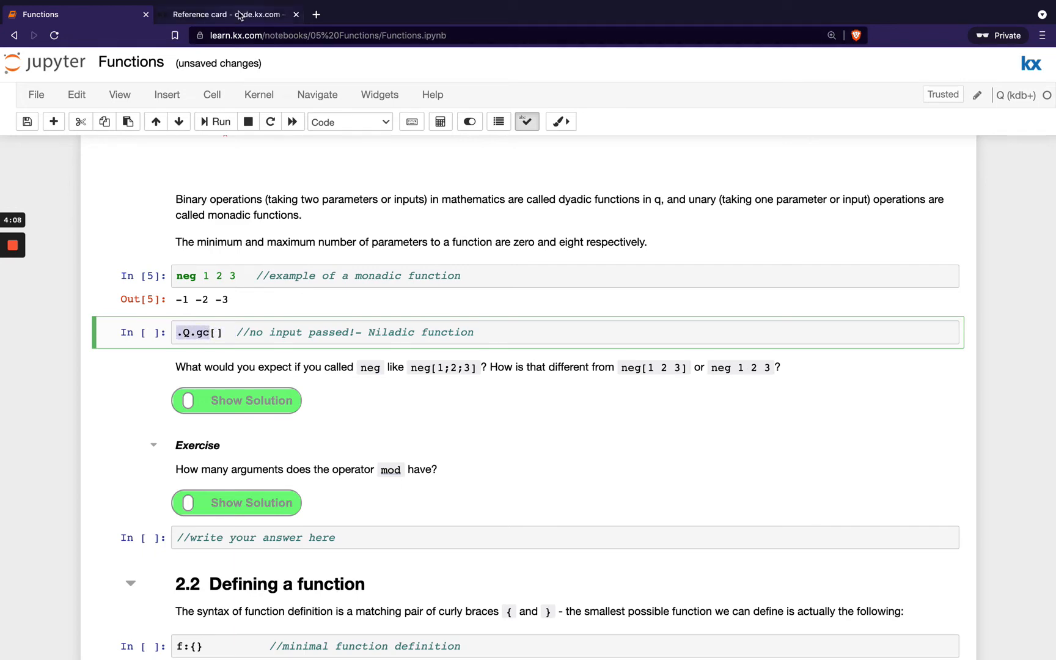
pyautogui.click(240, 13)
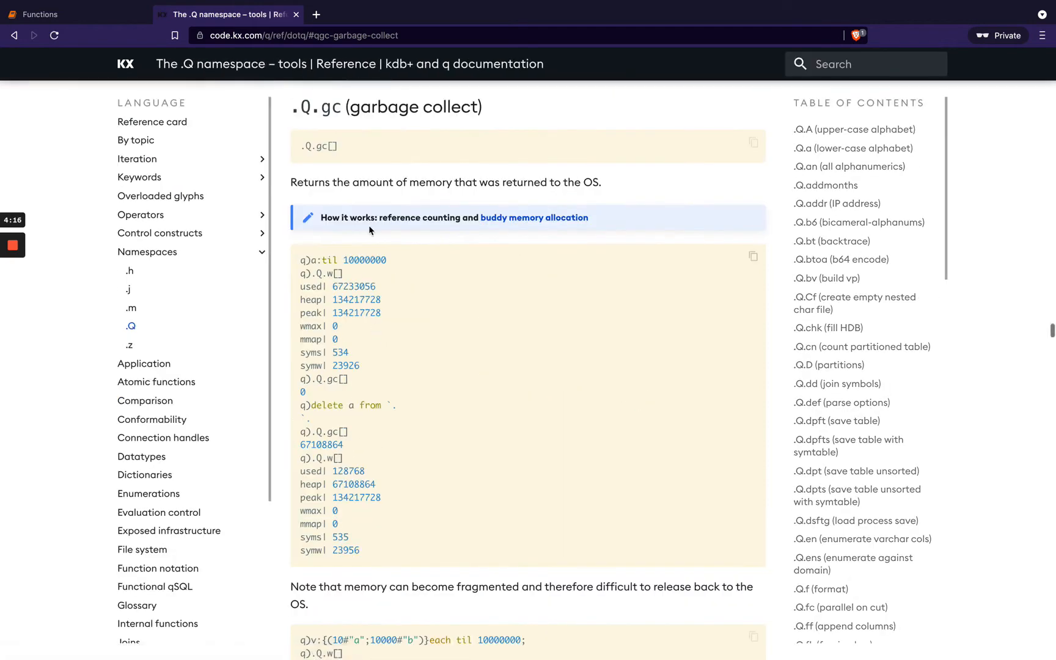
pyautogui.moveTo(320, 131)
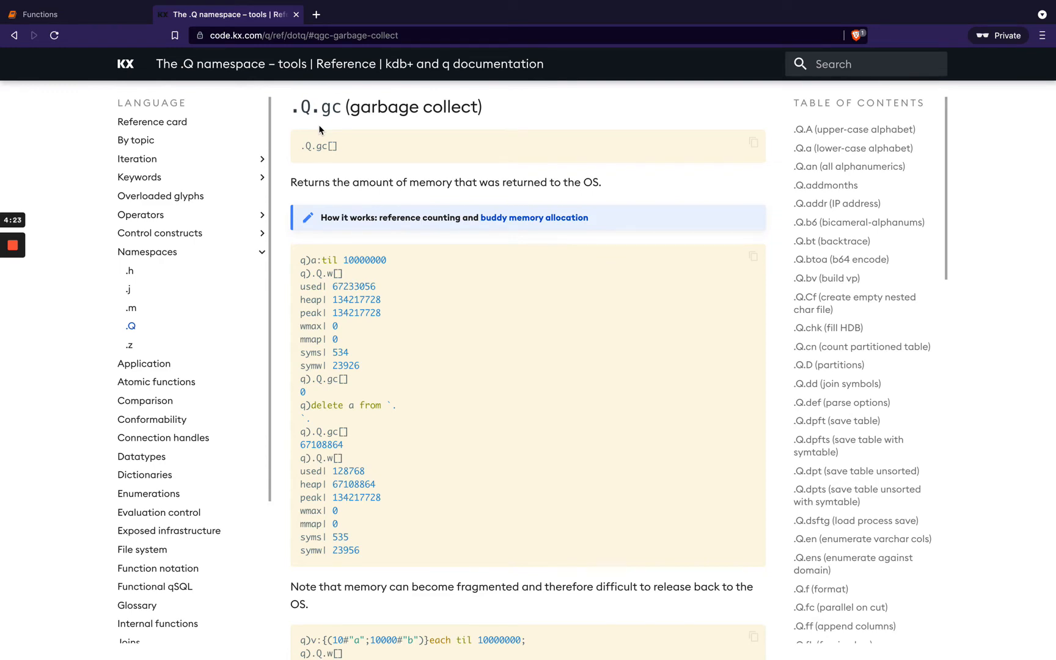
pyautogui.moveTo(174, 69)
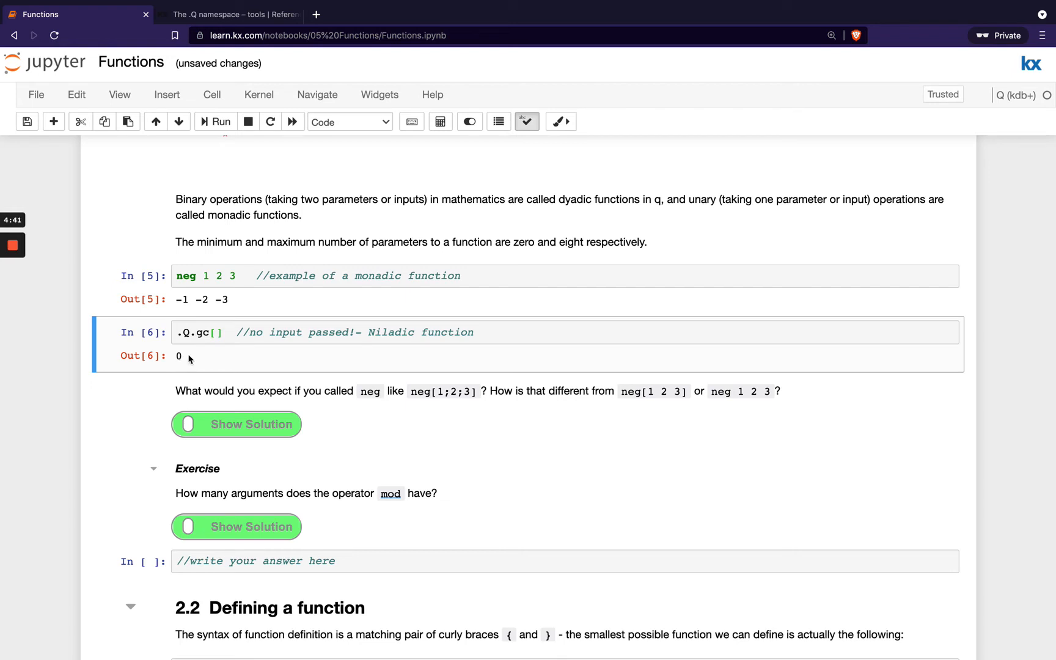
pyautogui.moveTo(197, 361)
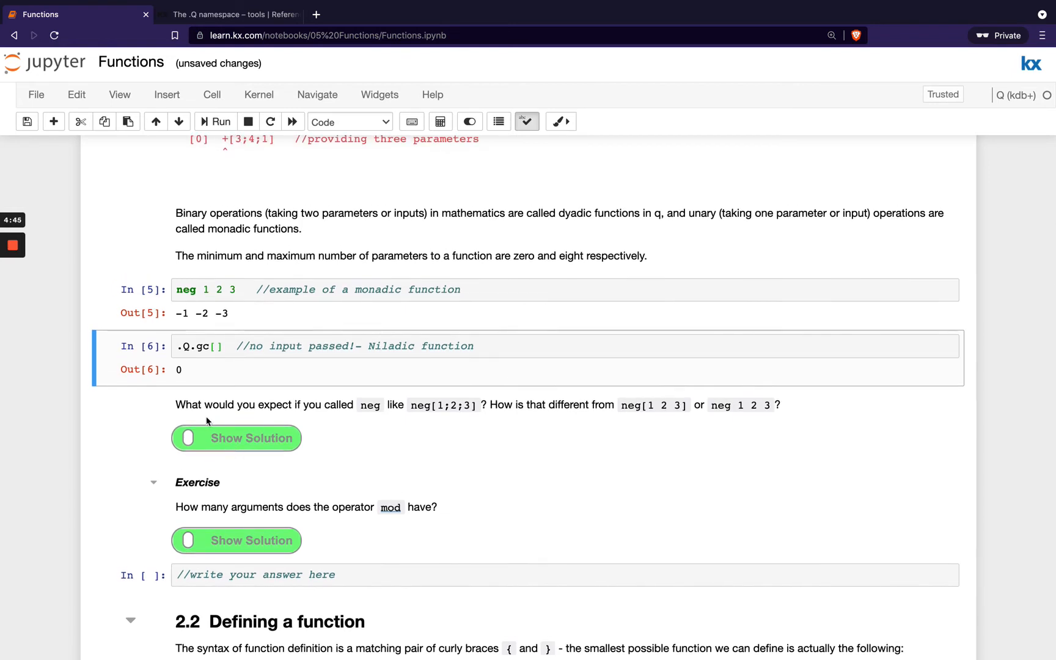
pyautogui.moveTo(369, 405)
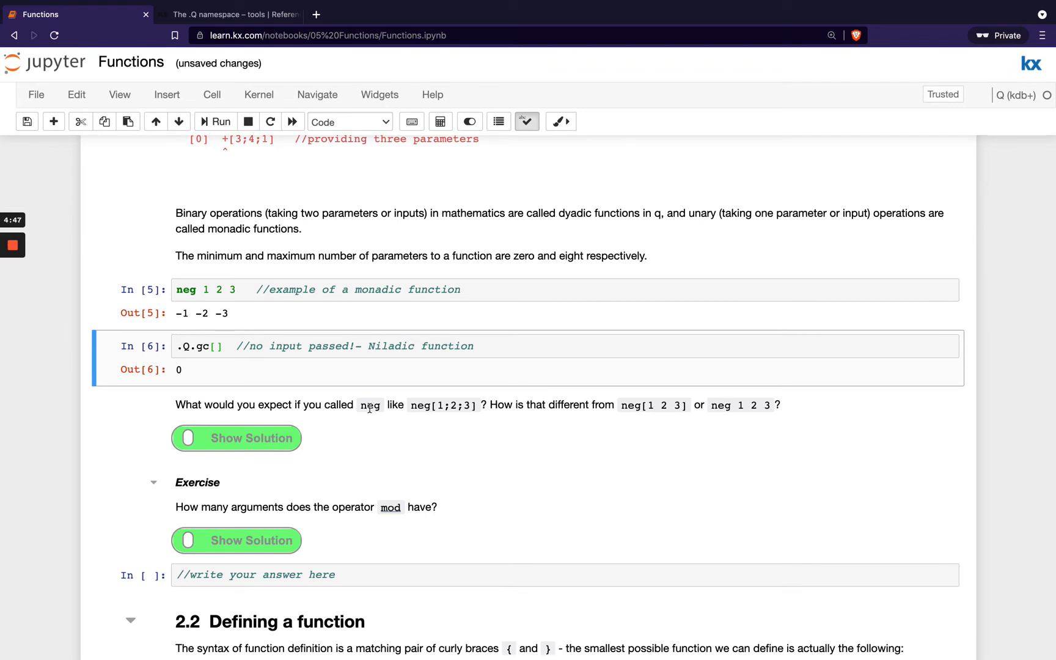
pyautogui.moveTo(410, 410)
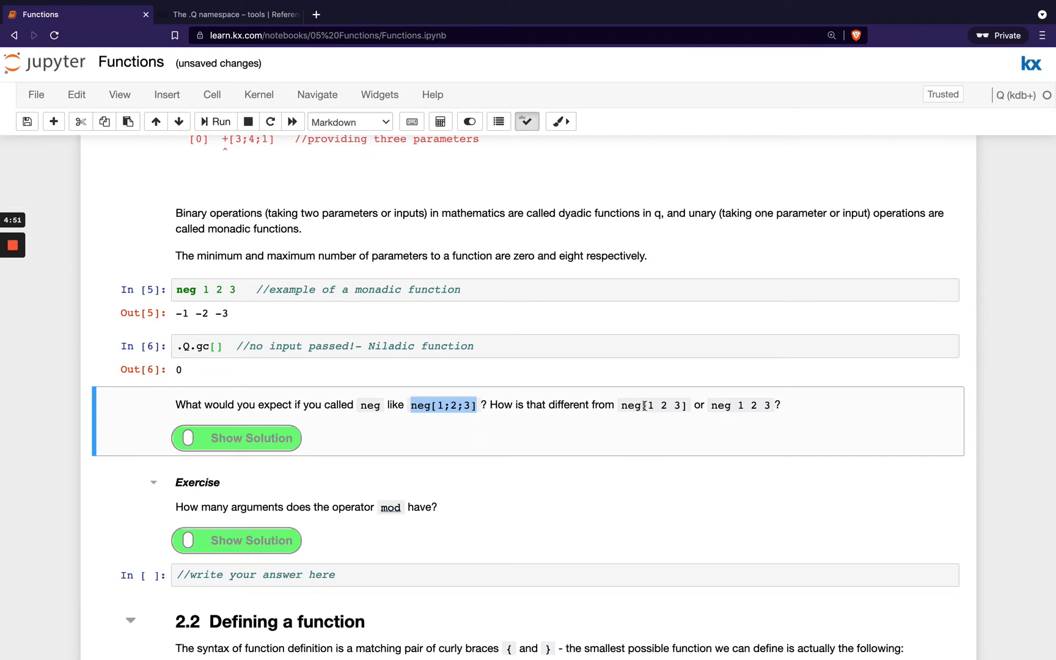
pyautogui.moveTo(494, 356)
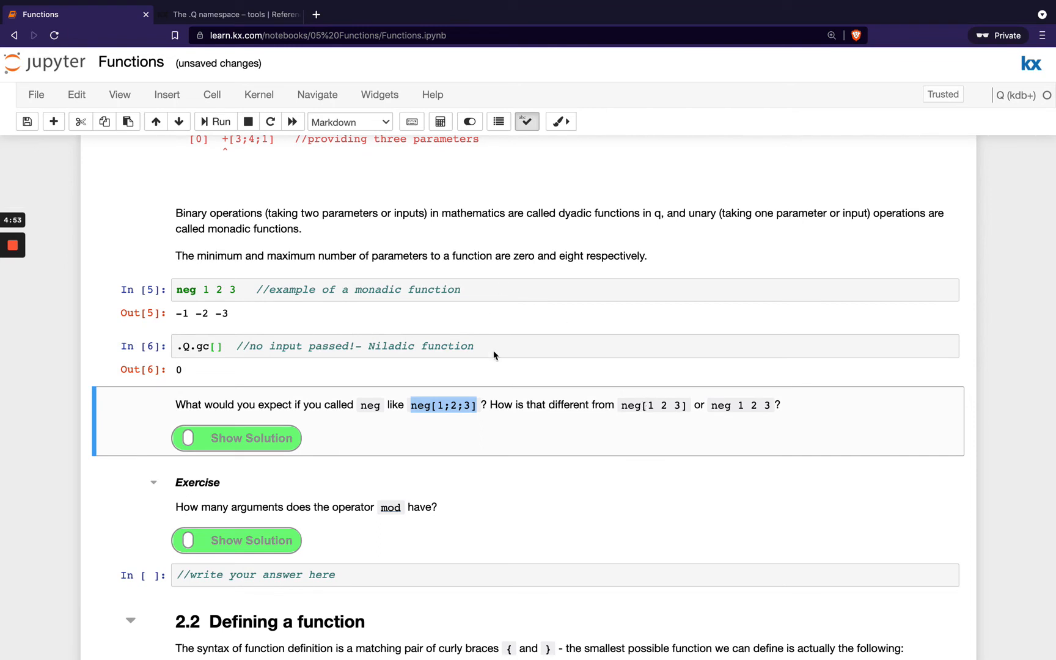
pyautogui.moveTo(367, 439)
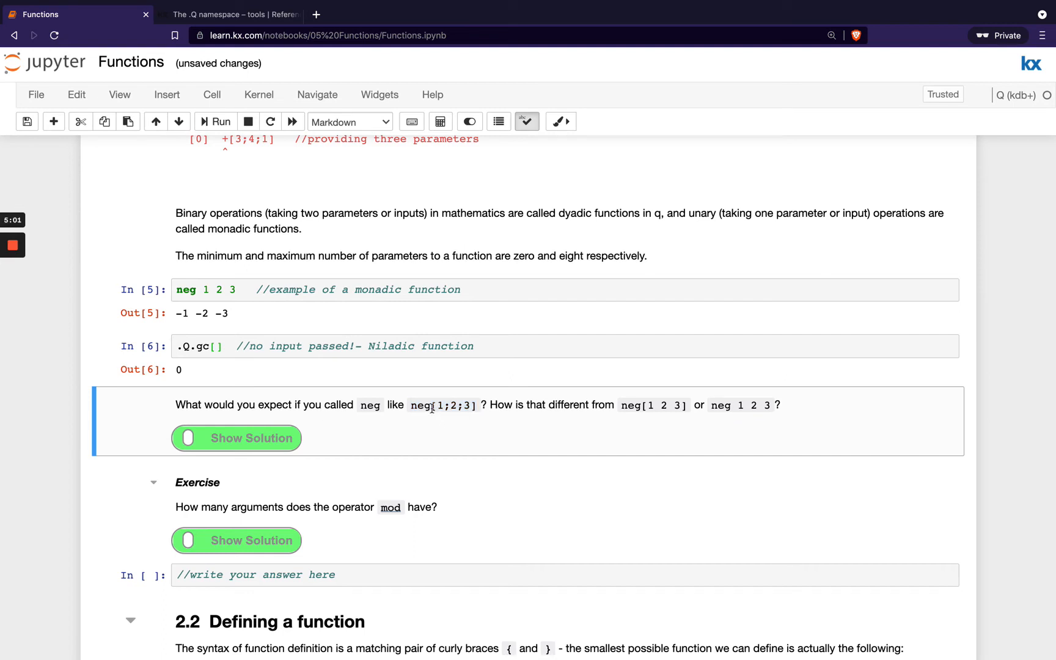
pyautogui.moveTo(473, 368)
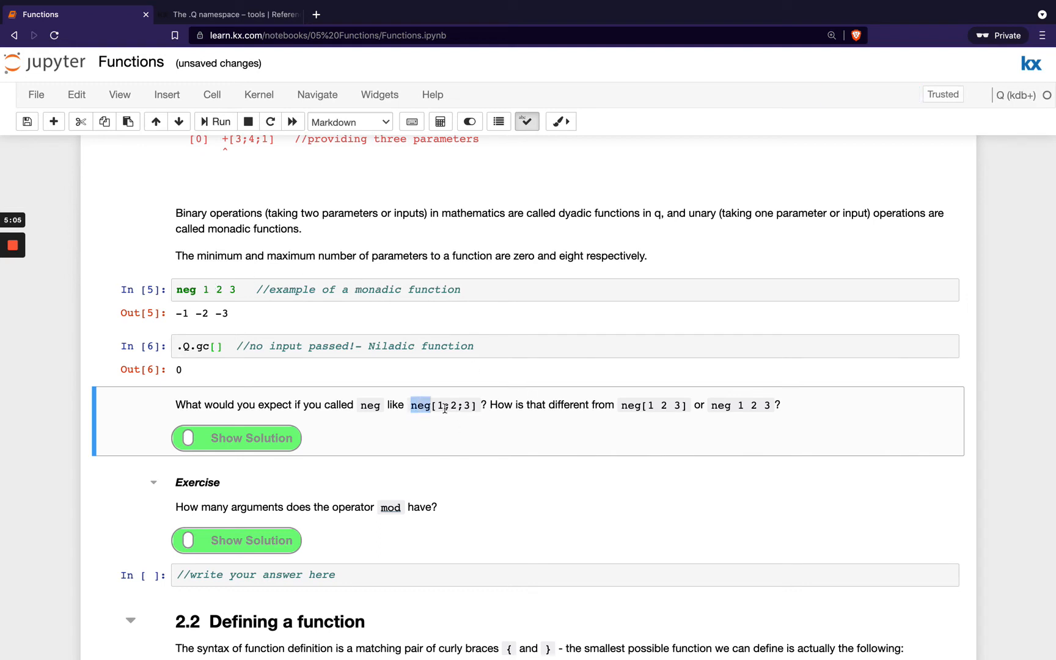
# Step: Reveal and run the neg solution showing -1 -2 -3 twice and a rank error, reaching the mod exercise
pyautogui.click(236, 439)
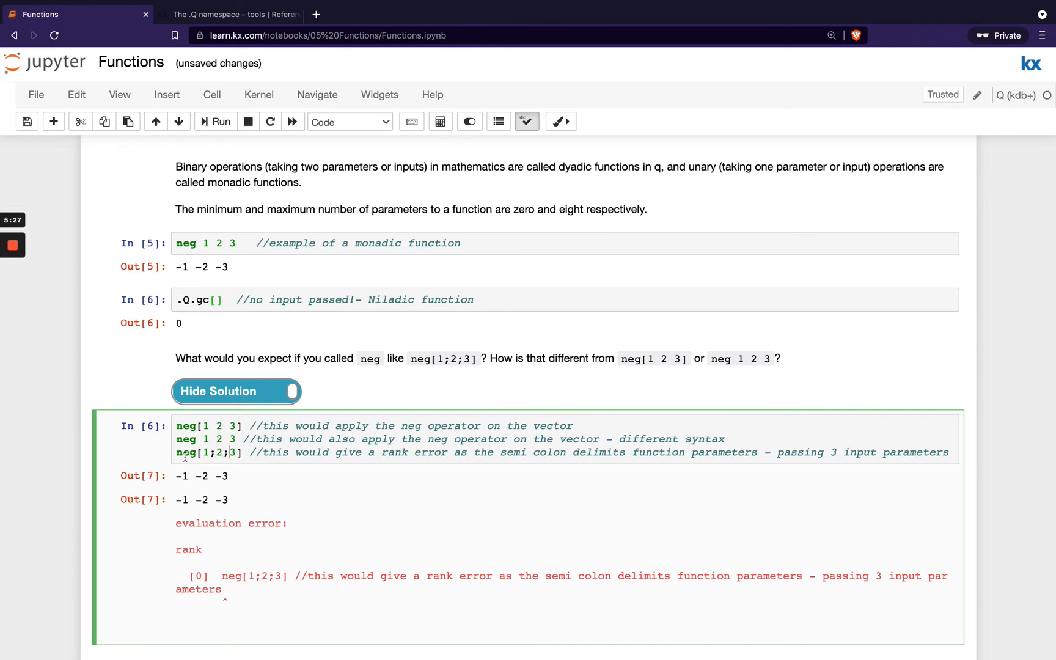
pyautogui.scroll(-3)
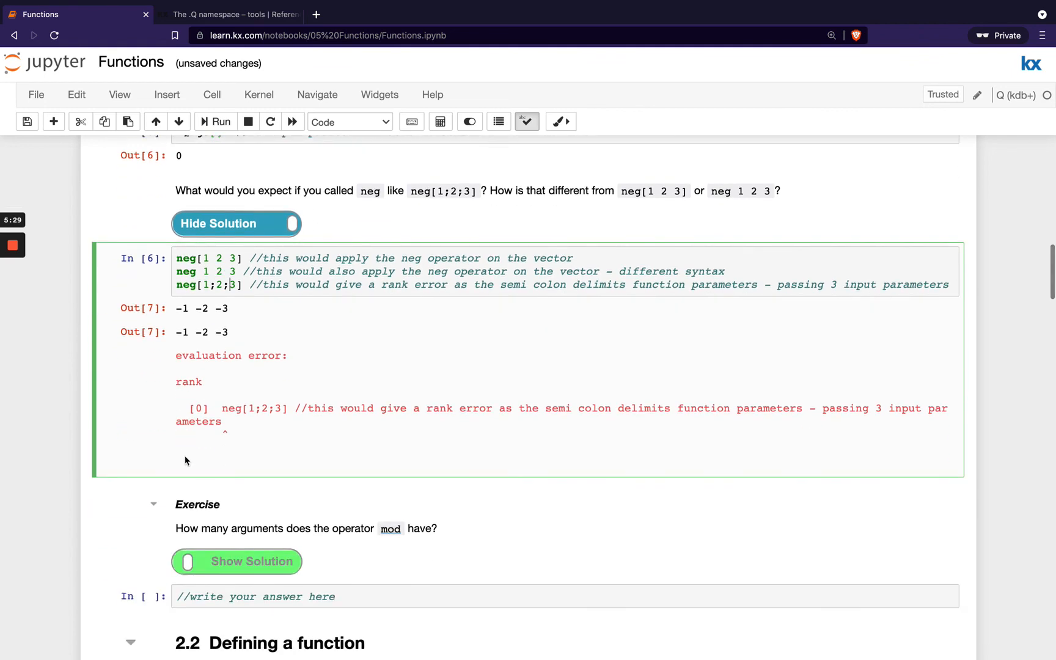
pyautogui.scroll(-3)
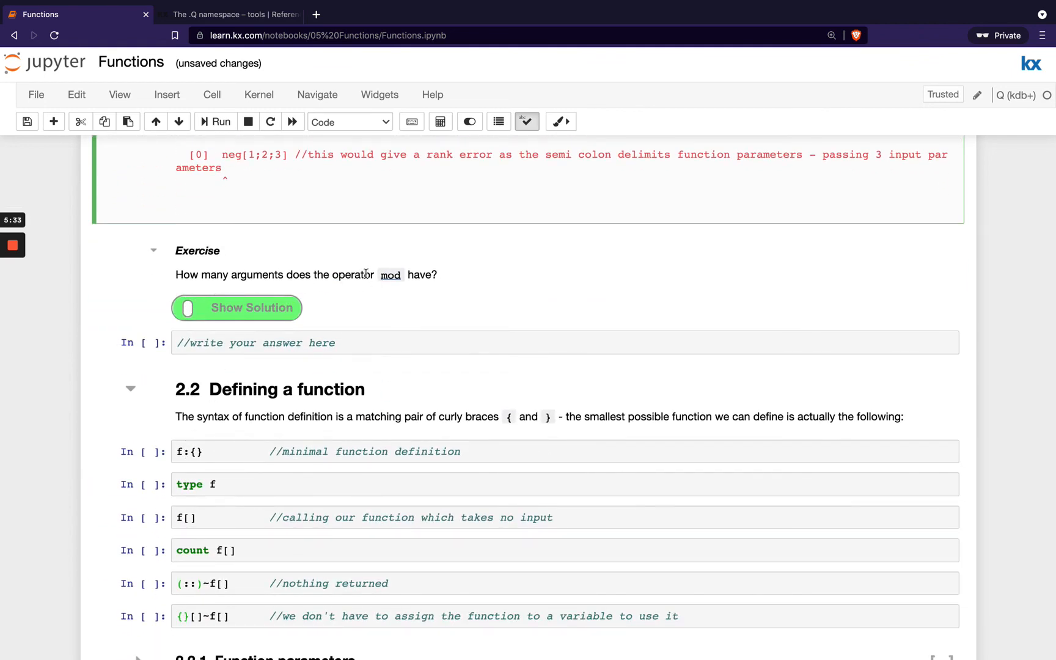
pyautogui.moveTo(390, 276)
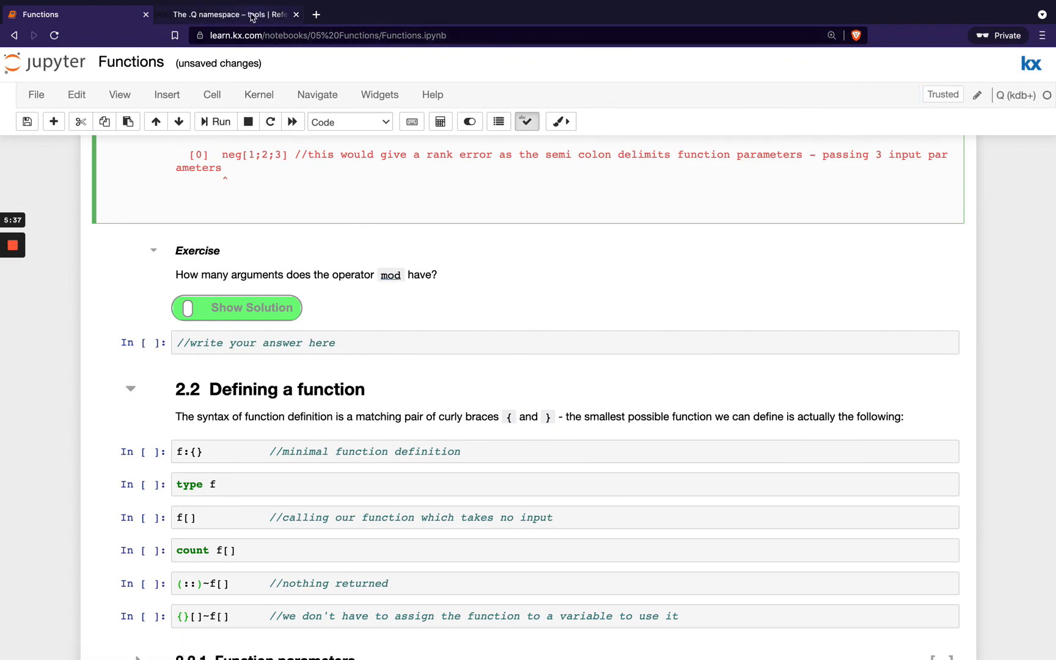
# Step: Look up mod in the Reference card (x mod y remainder) and return to the notebook's mod exercise
pyautogui.click(224, 14)
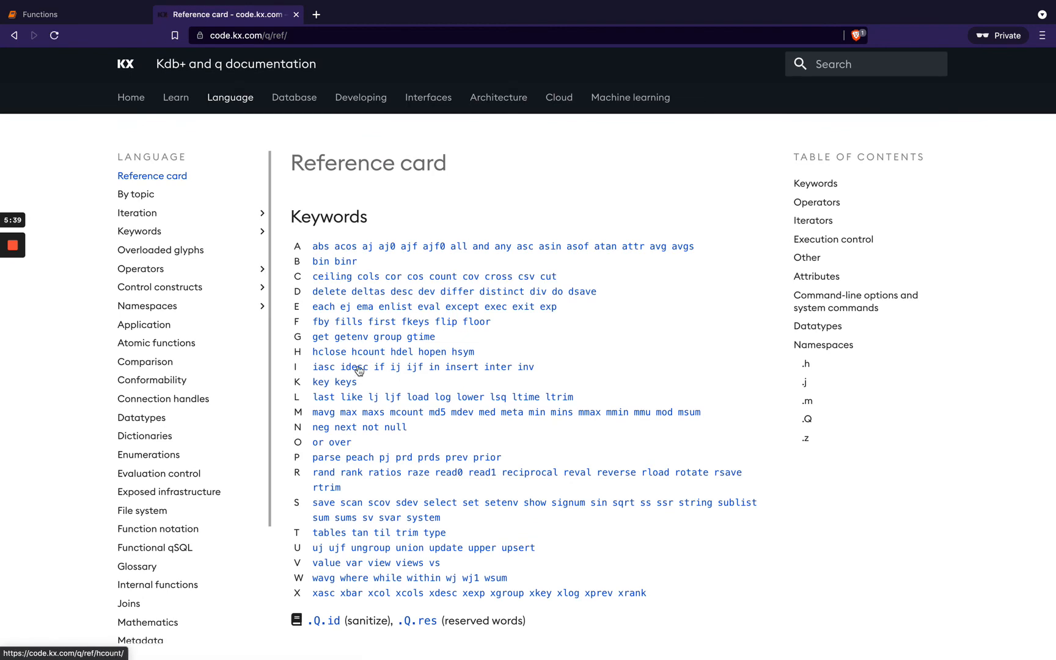
pyautogui.moveTo(614, 413)
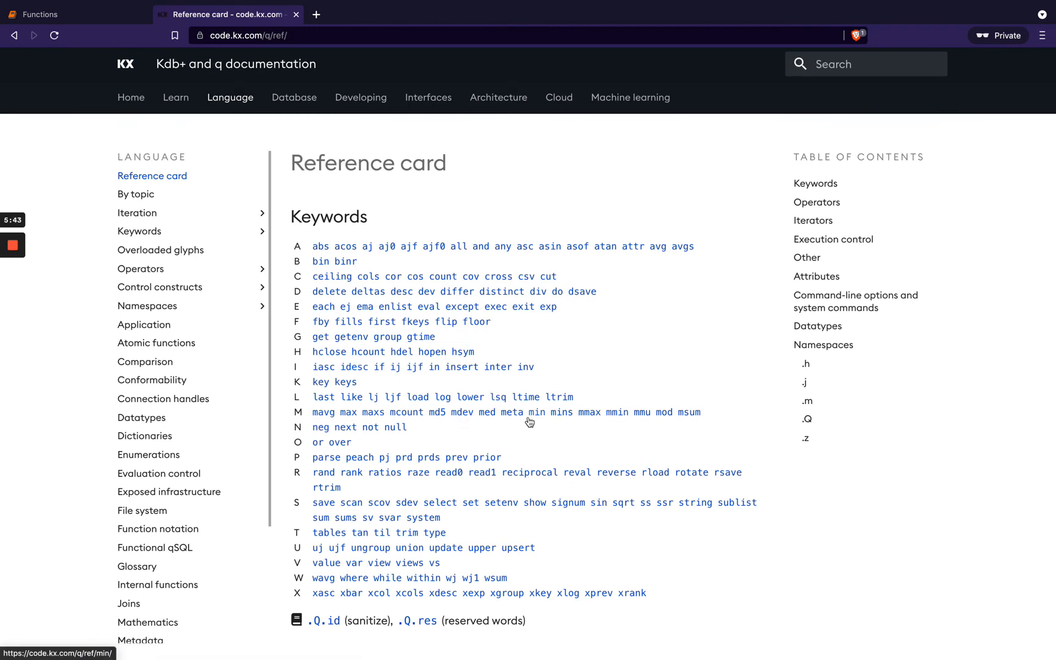
pyautogui.click(663, 412)
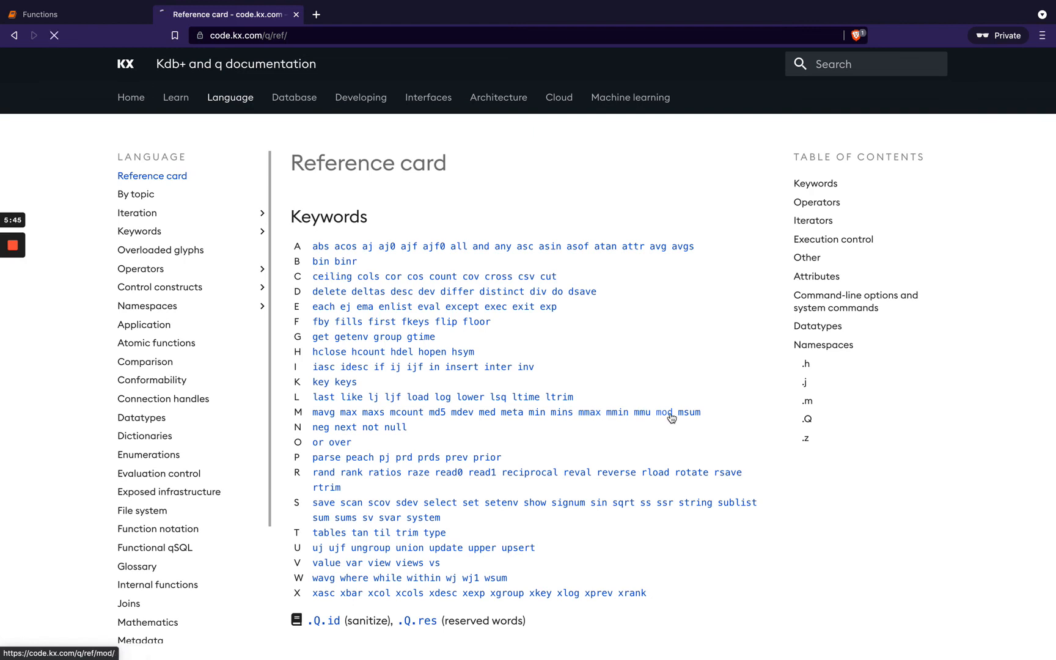
pyautogui.click(665, 413)
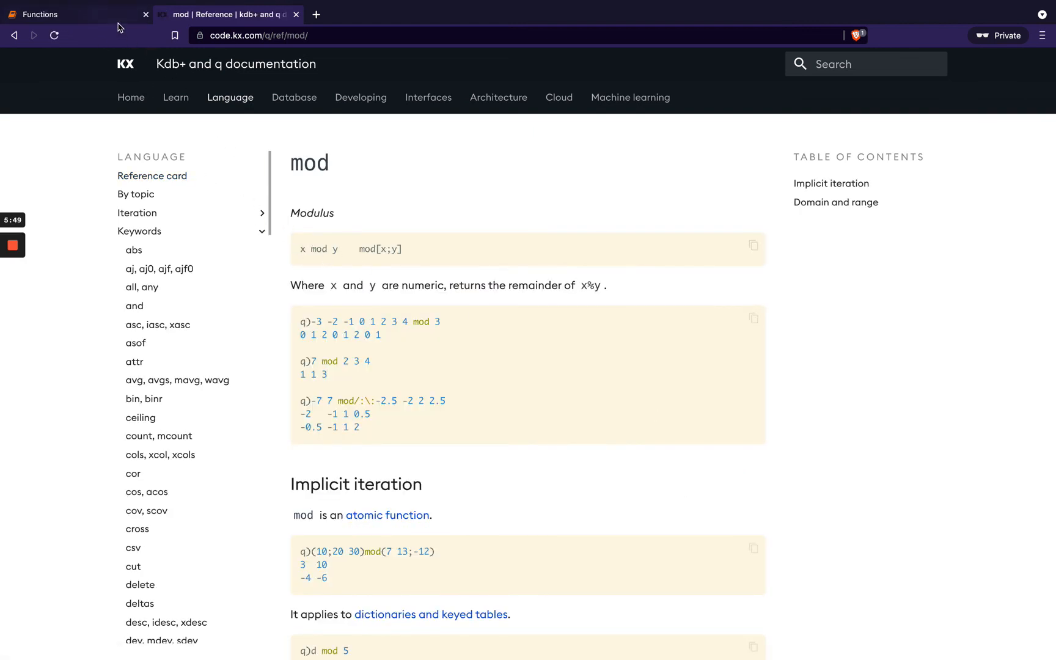
pyautogui.click(74, 14)
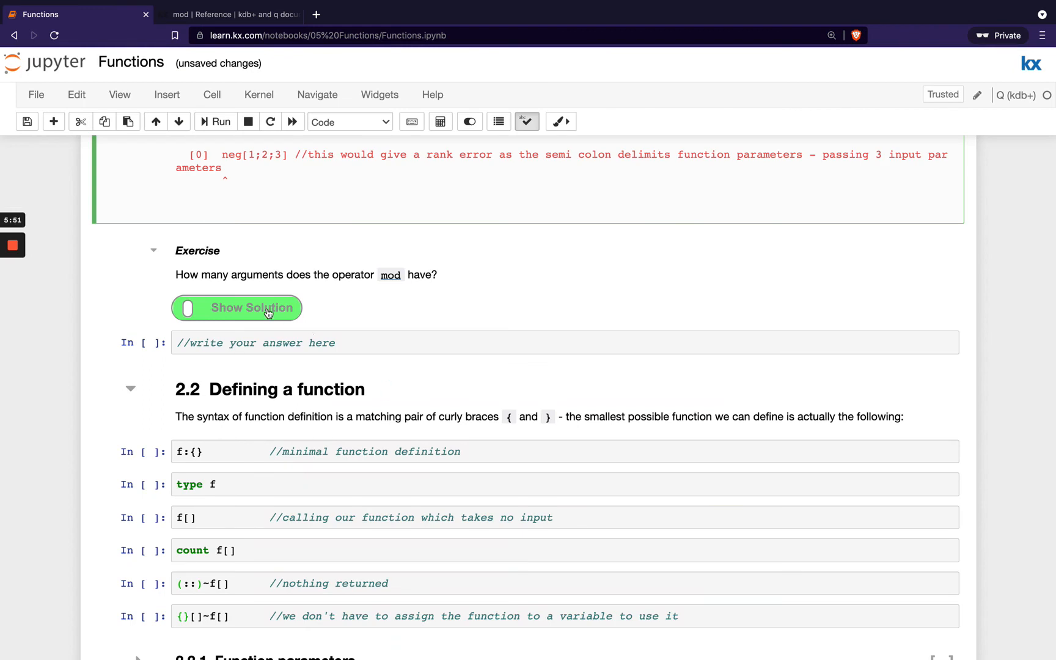
pyautogui.click(237, 307)
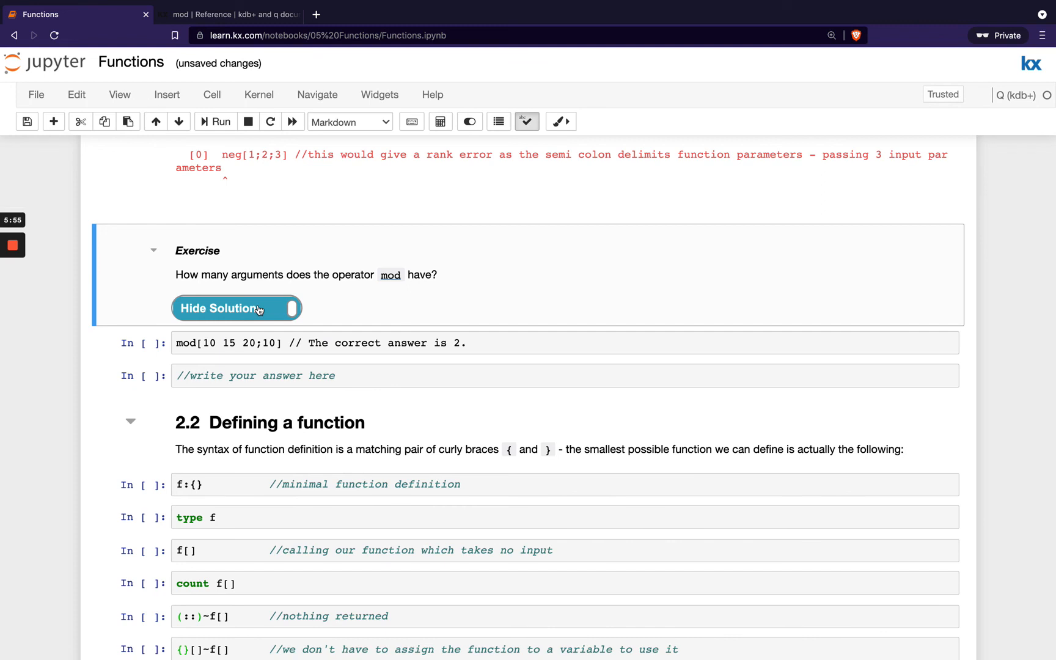
pyautogui.moveTo(247, 310)
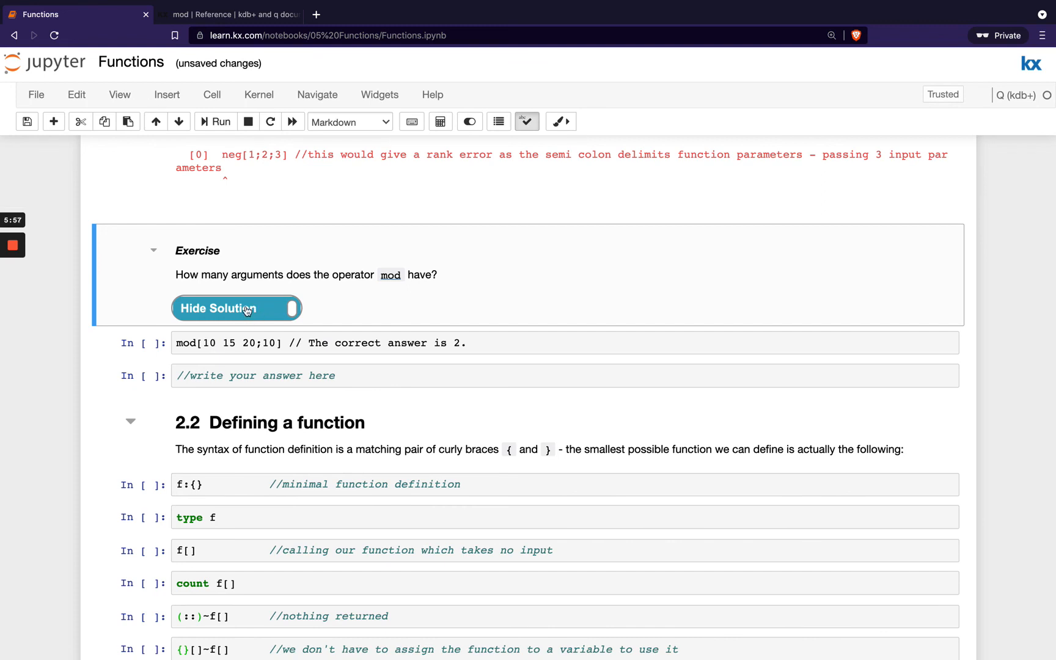
pyautogui.click(237, 307)
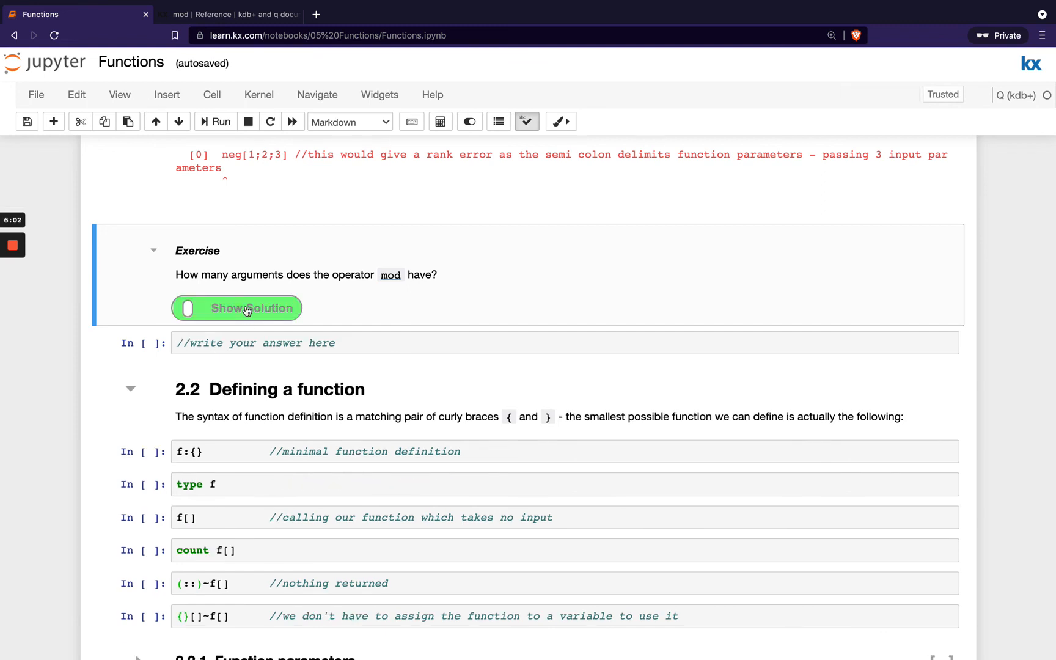